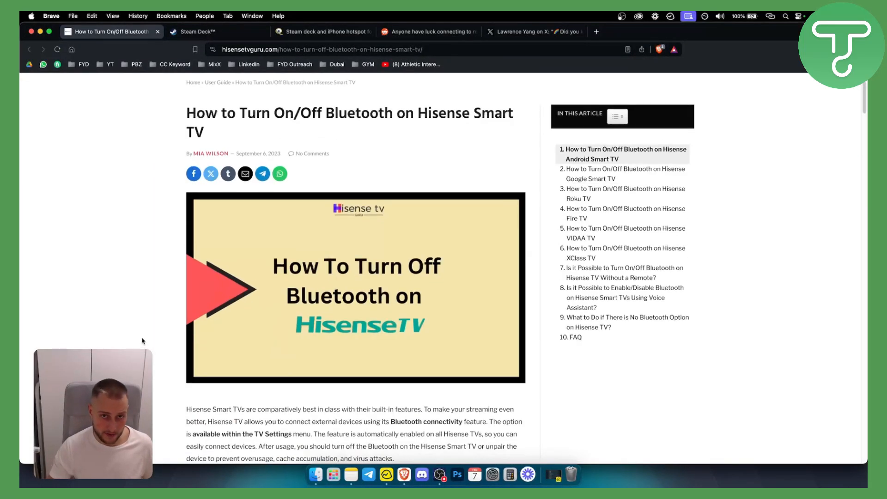
- Scroll past the header image to the Android Smart TV Remotes & Accessories step
scroll("down", 3)
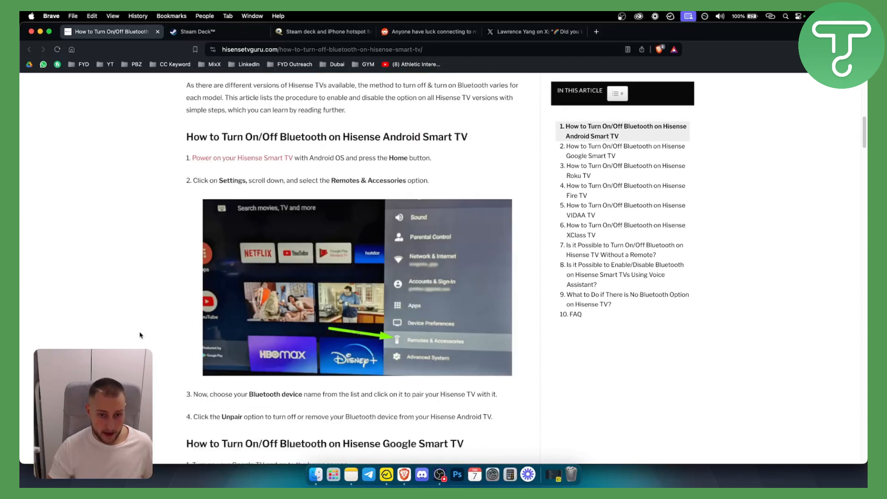
scroll("down", 3)
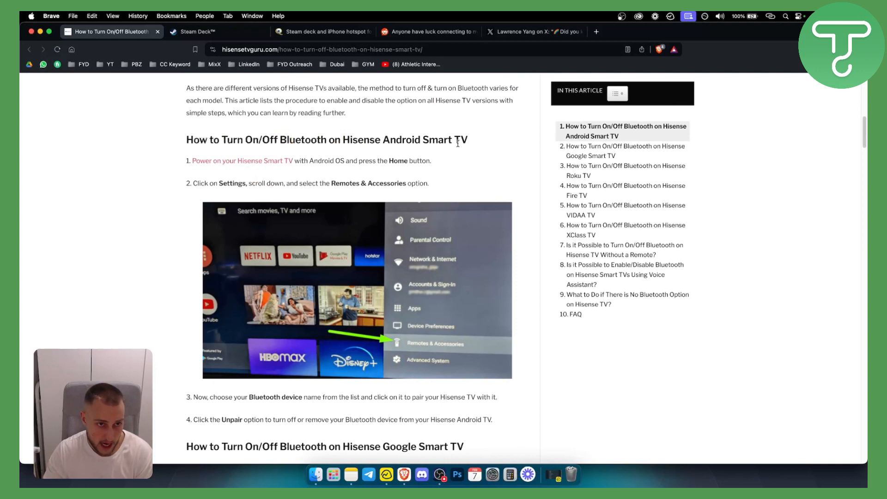
mouse_move(261, 175)
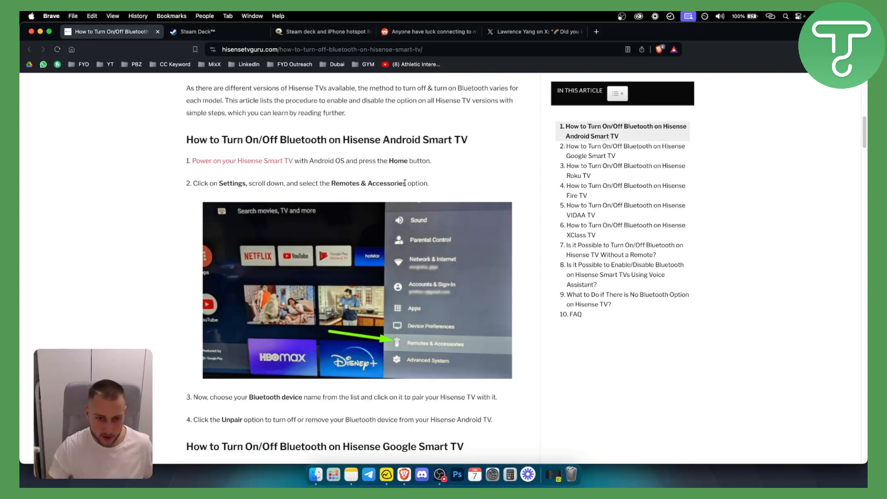
mouse_move(465, 349)
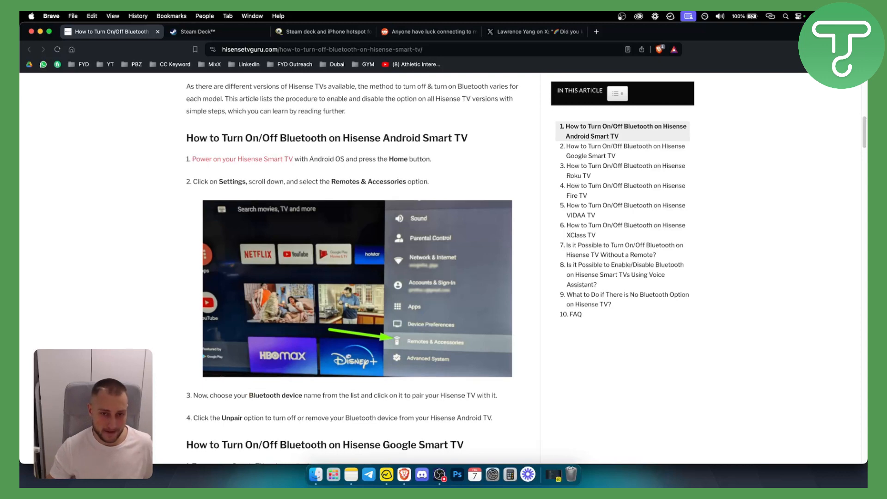
- Scroll to reveal all four Android TV steps and the Google Smart TV heading
scroll("down", 3)
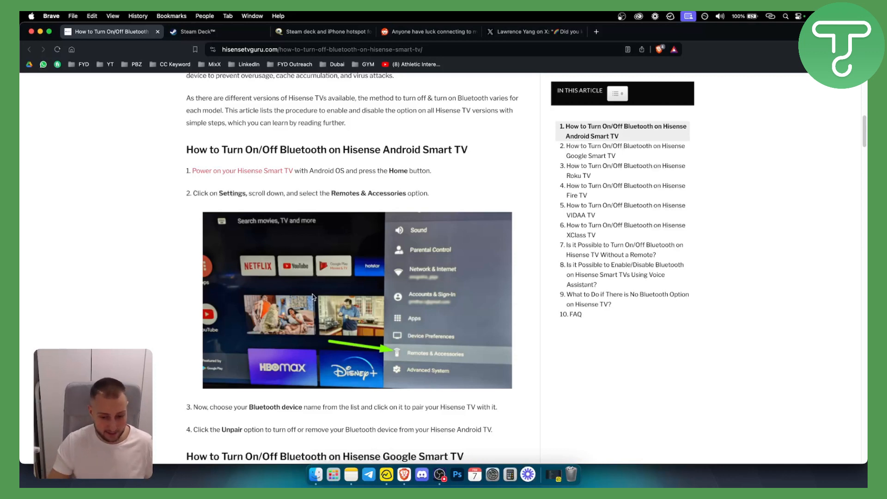
scroll("down", 3)
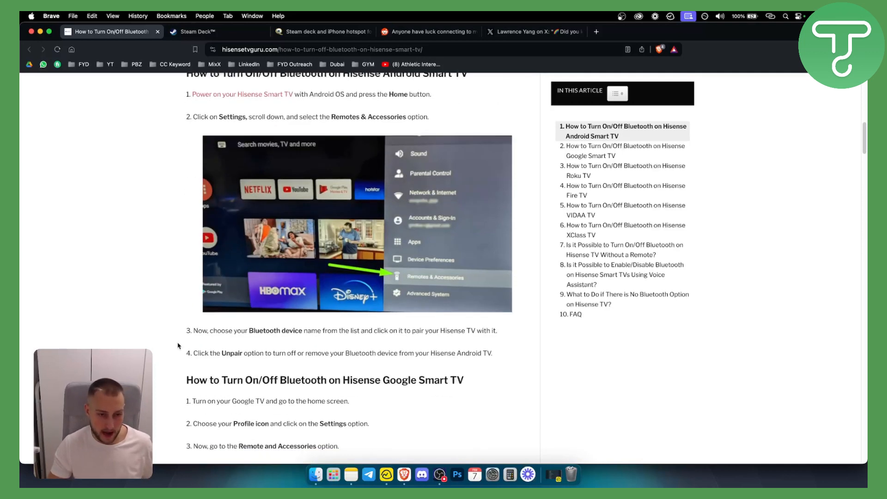
- Scroll through all five Google Smart TV steps until the Roku TV heading appears, clearing a stray text highlight
scroll("down", 3)
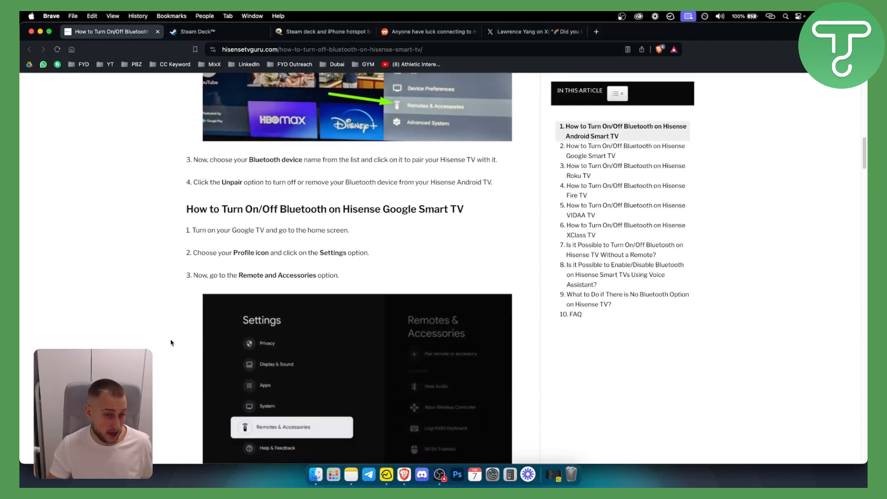
scroll("down", 3)
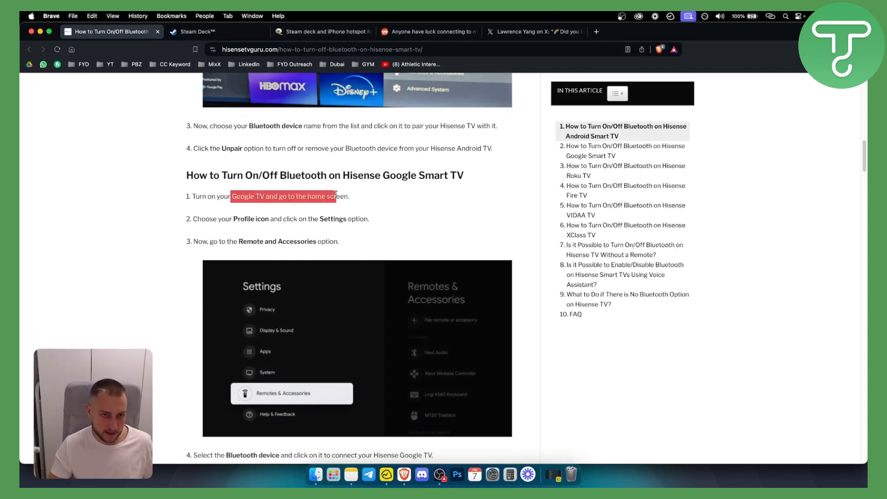
left_click(351, 196)
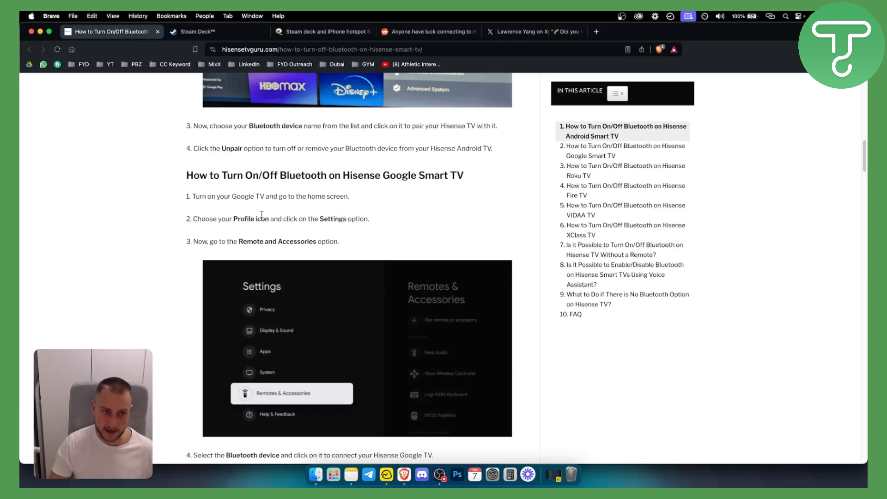
scroll("down", 3)
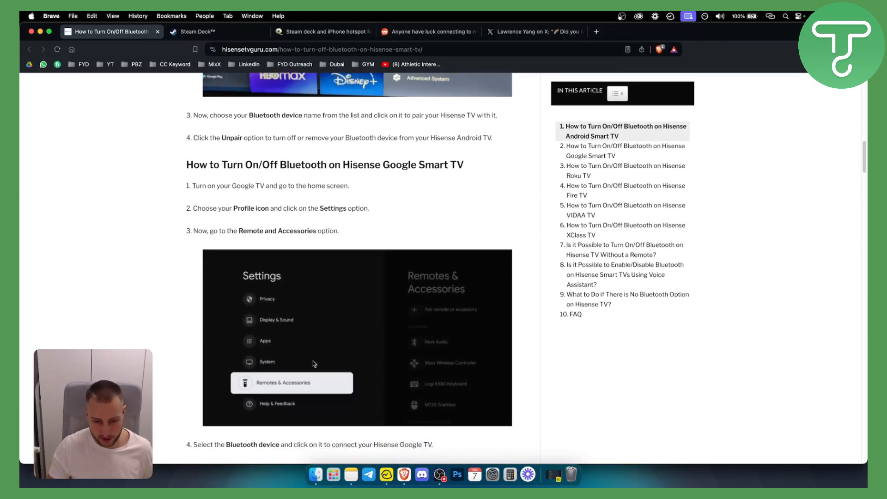
scroll("down", 3)
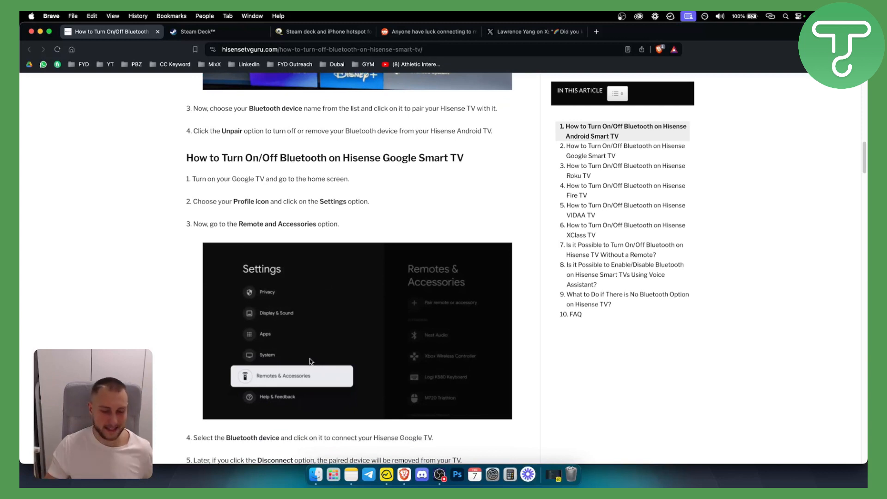
mouse_move(272, 339)
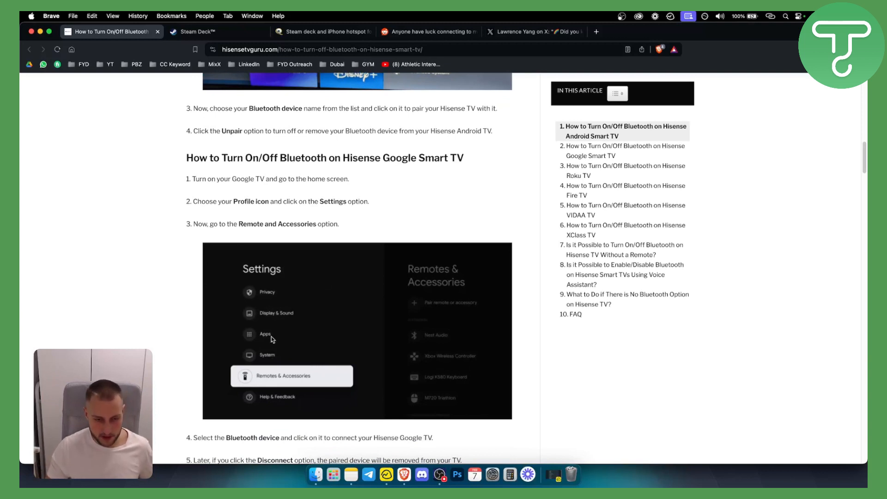
scroll("down", 3)
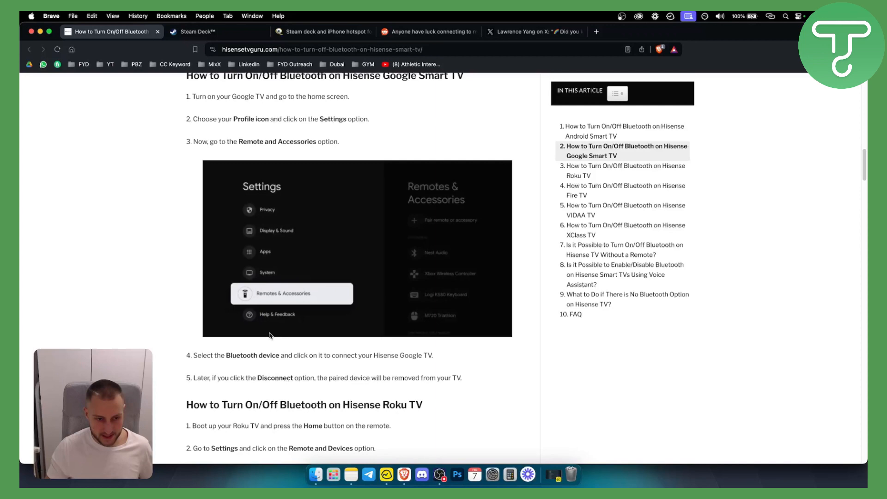
- Scroll to the Roku TV steps and Disconnect screenshot, with Fire TV beginning below
scroll("down", 3)
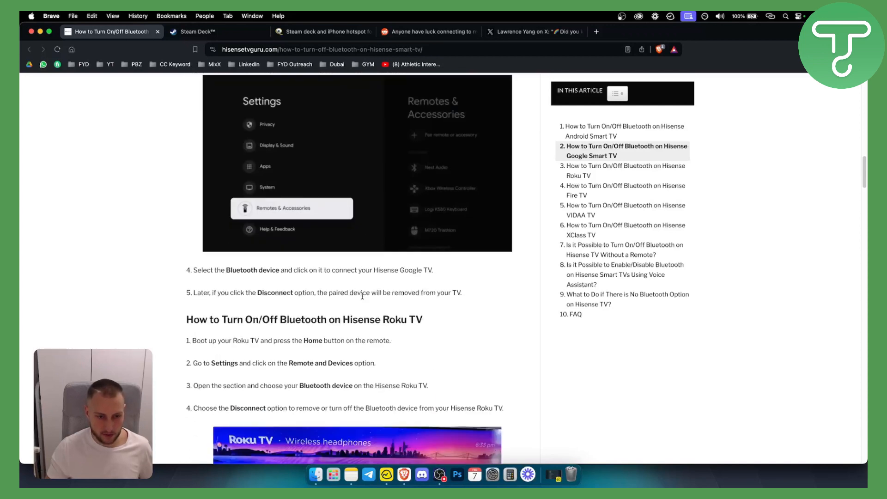
scroll("down", 3)
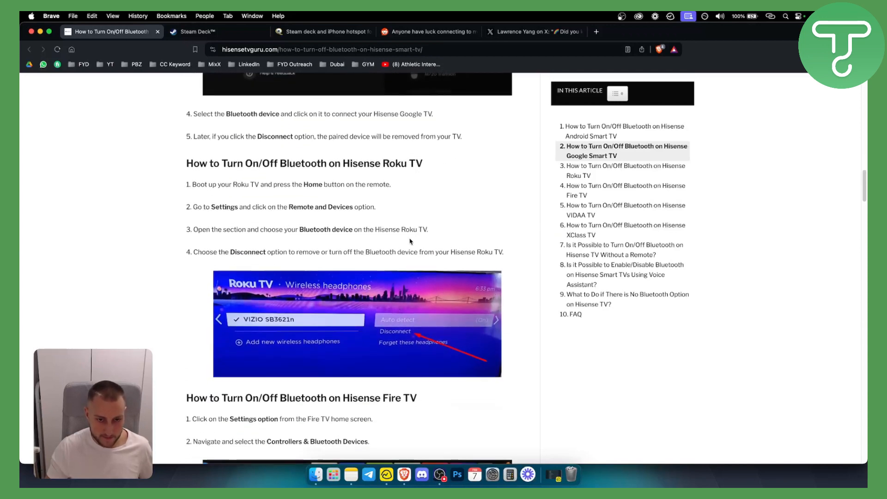